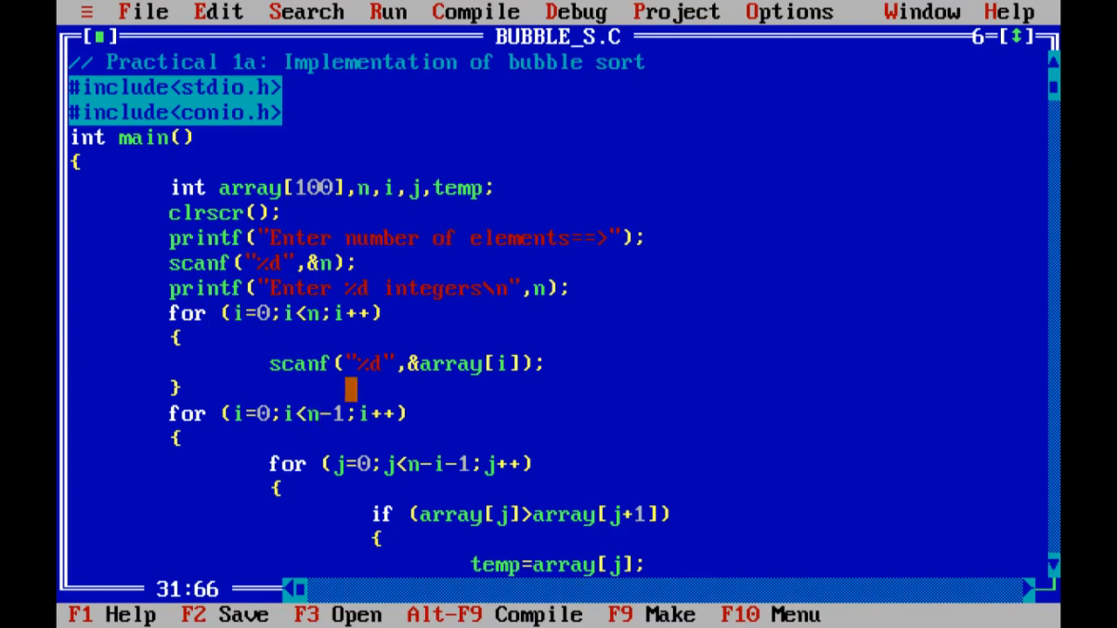
Scroll through BUBBLE_S.C to its end, where it prints the sorted integers and returns 0
left_click(324, 411)
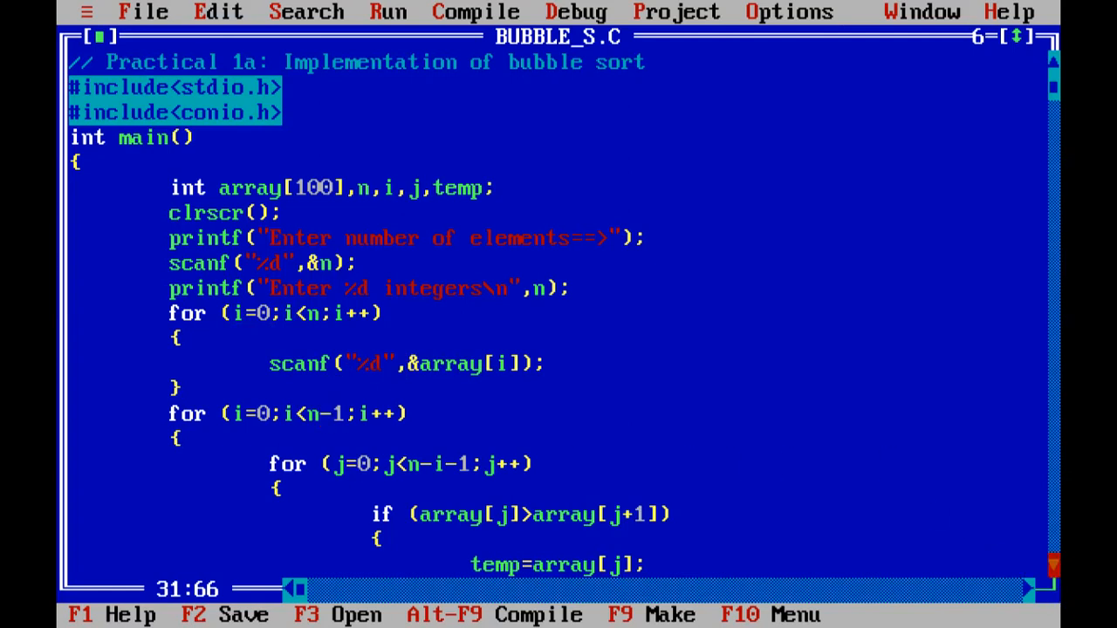
scroll("down", 3)
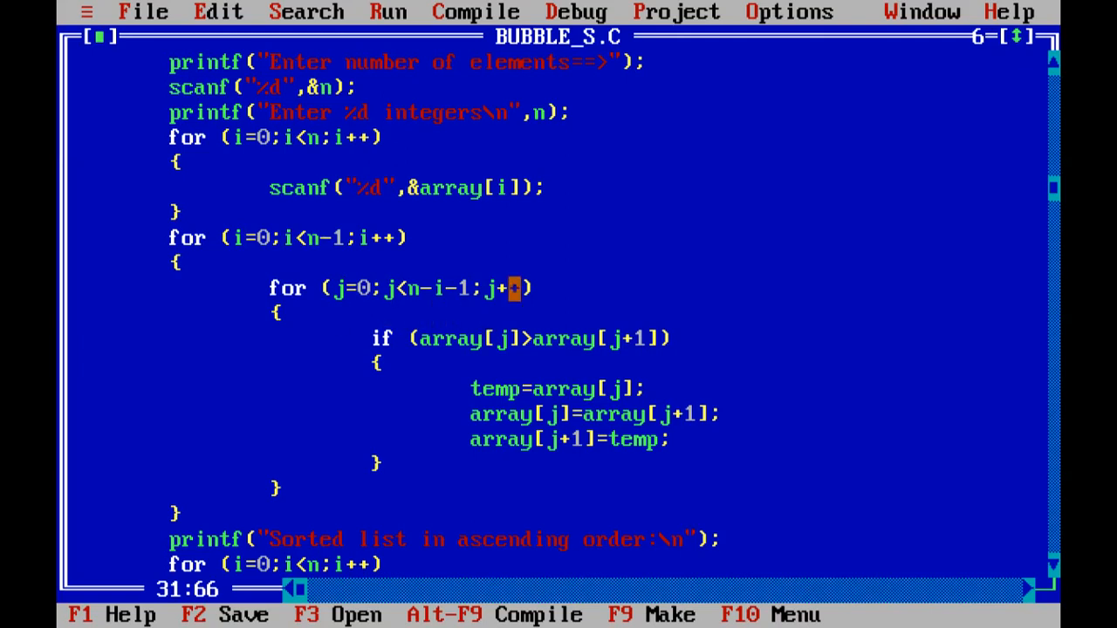
left_click(375, 338)
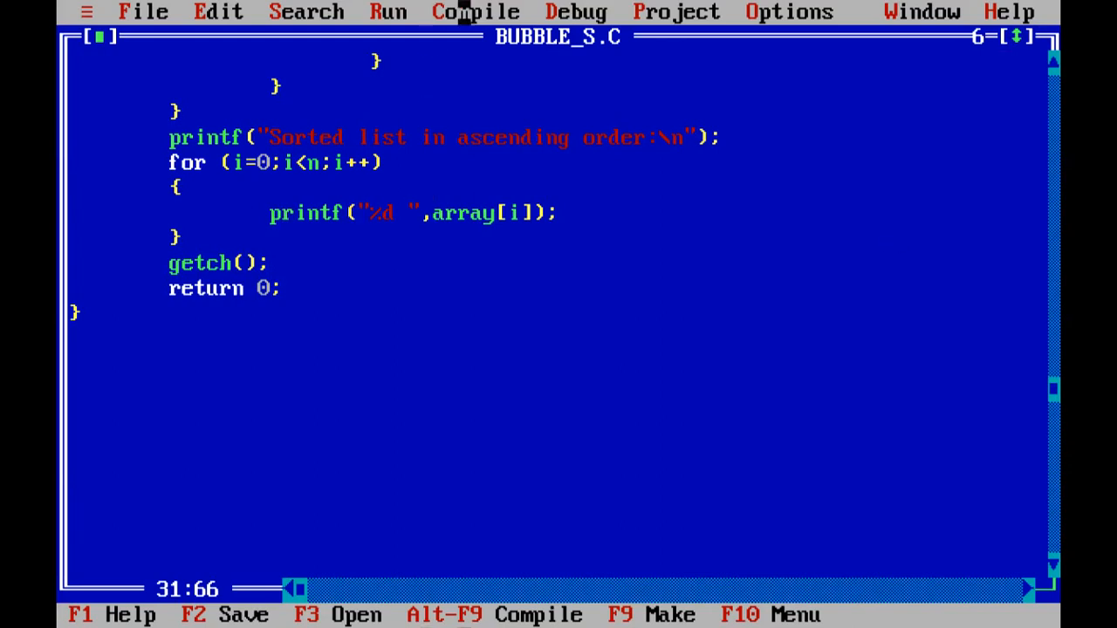
left_click(474, 10)
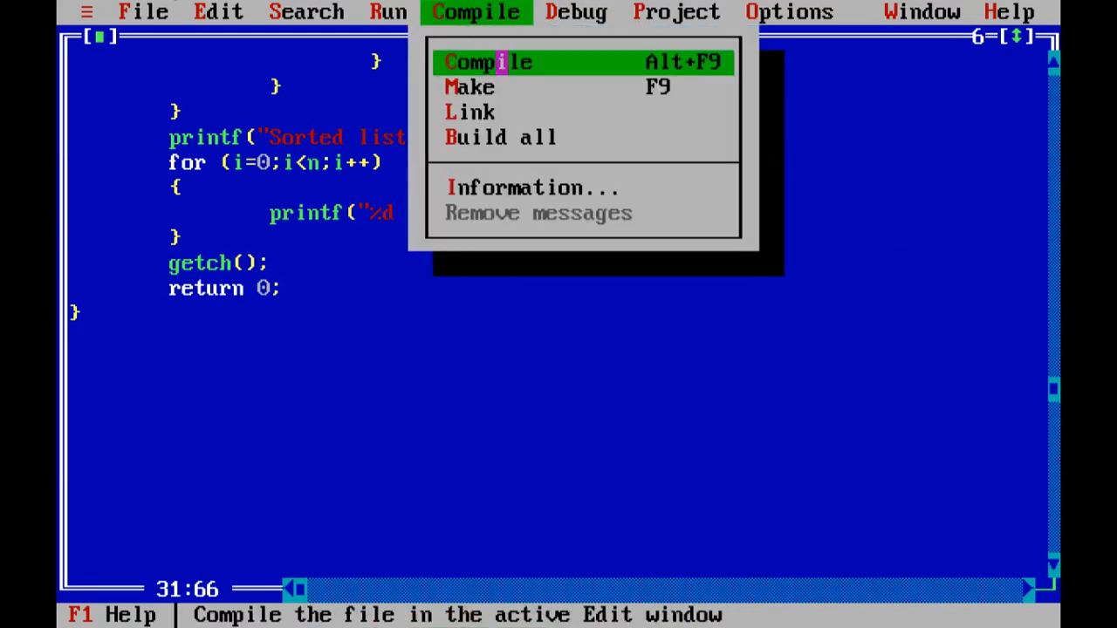
Compile BUBBLE_S.C with 0 warnings and 0 errors and dismiss the summary
left_click(486, 62)
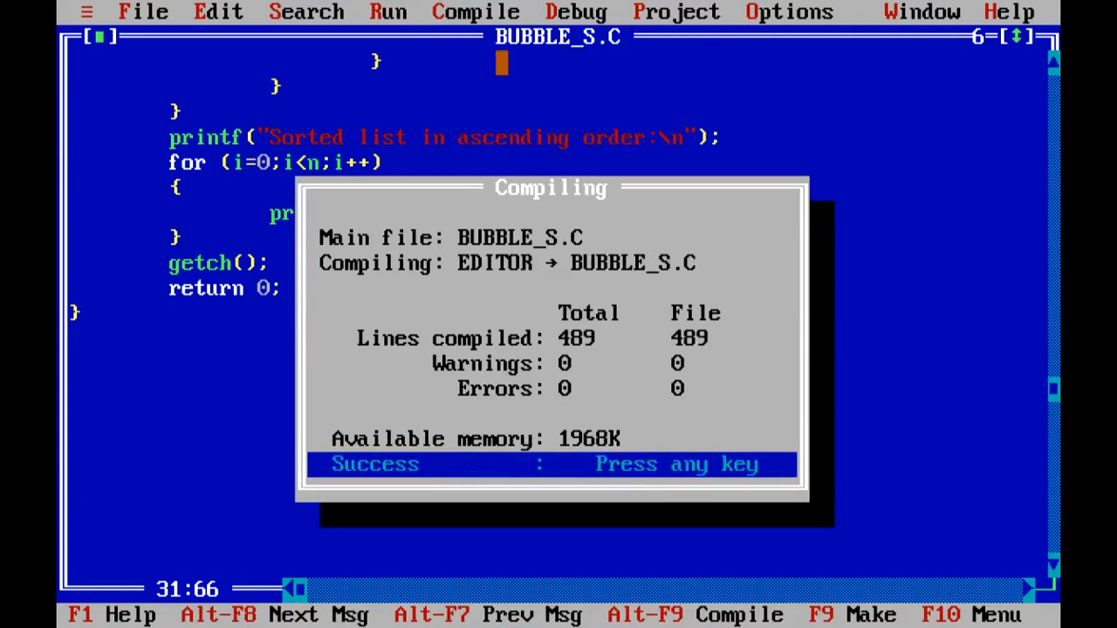
key("enter")
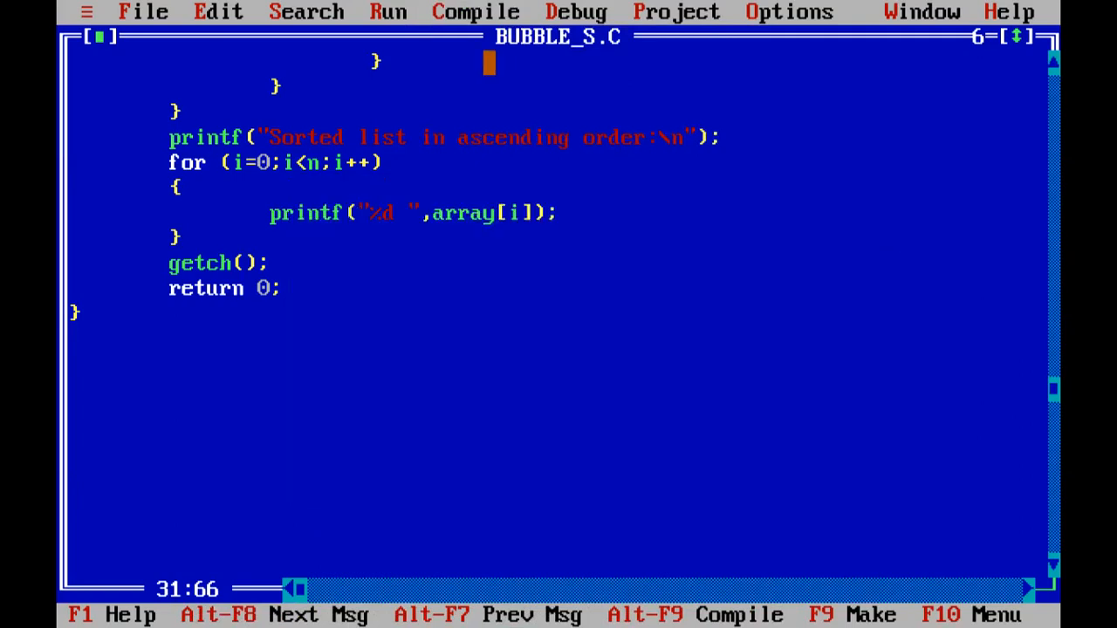
left_click(388, 11)
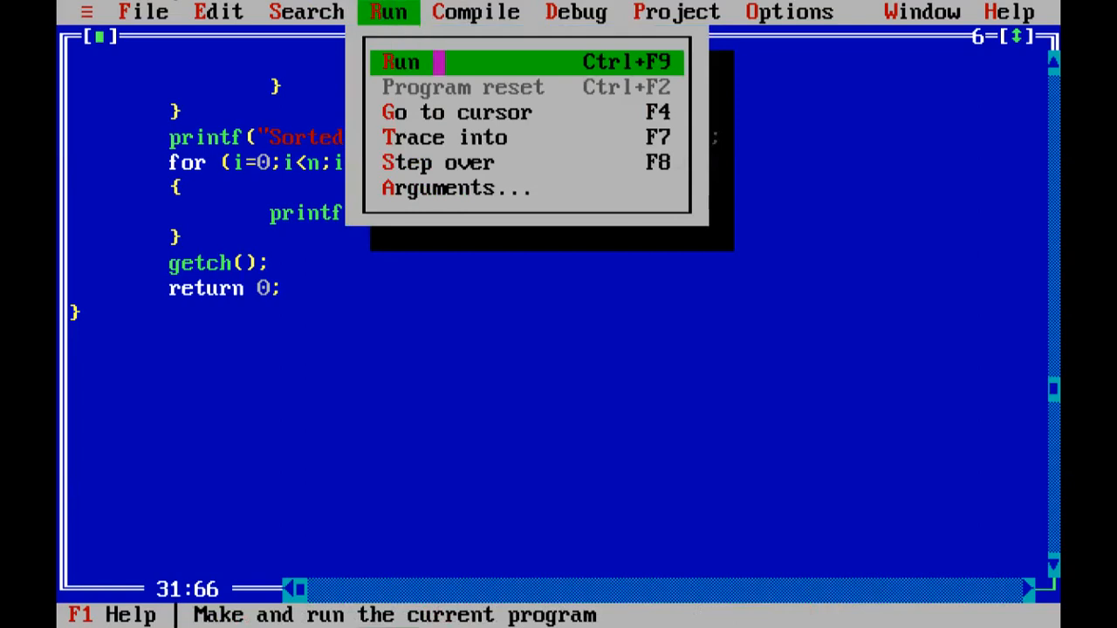
Run the bubble sort program with a count of 5 and integers 45, 12 and 78
left_click(401, 61)
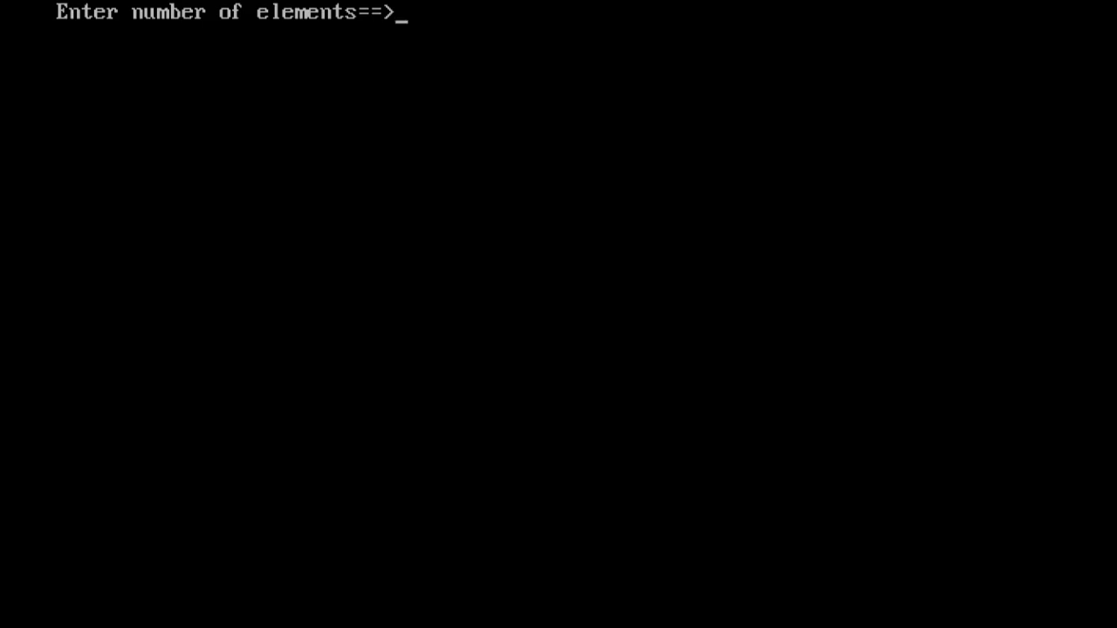
type("5")
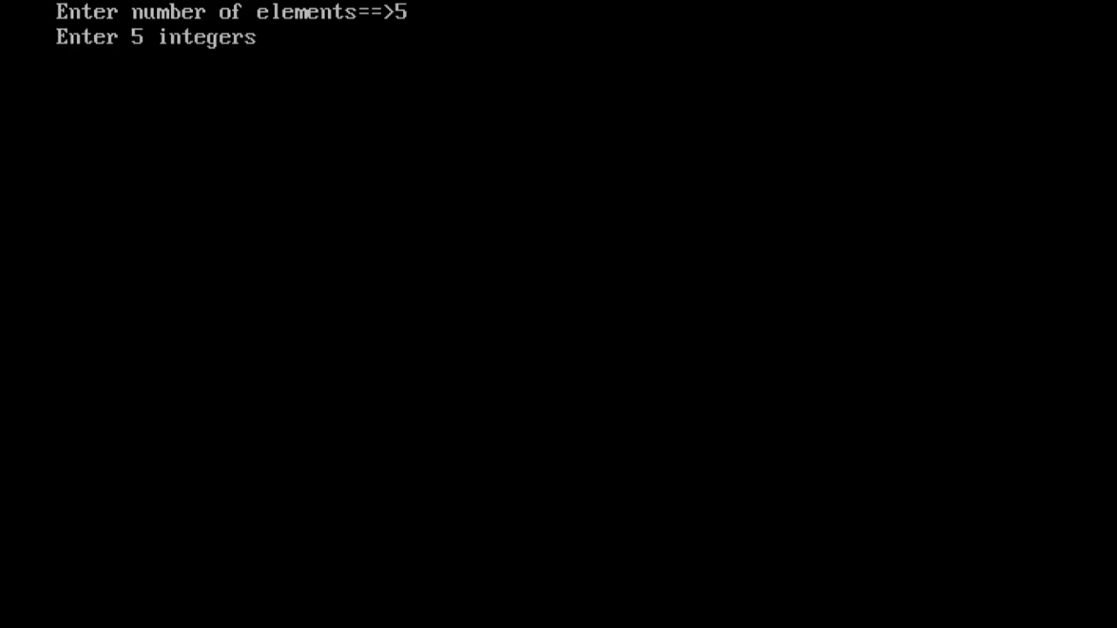
type("45")
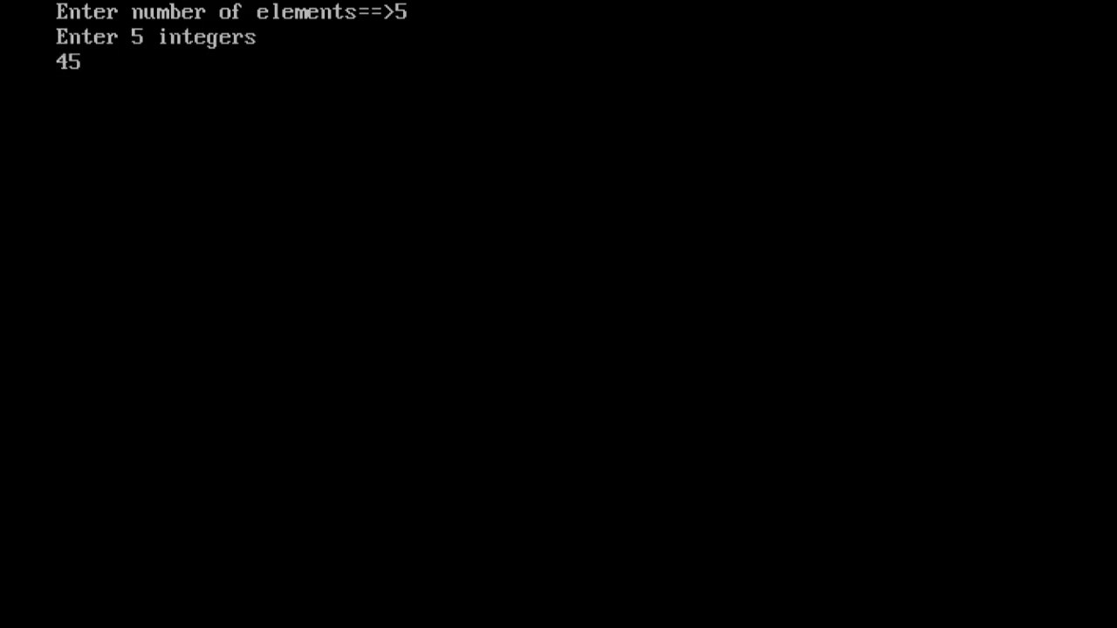
type("12")
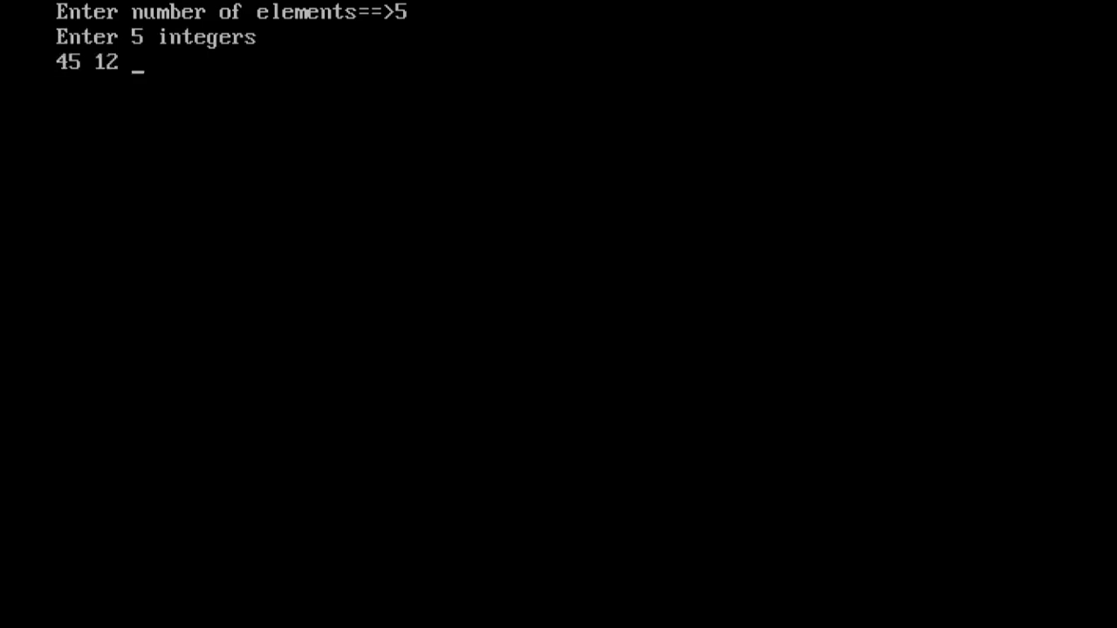
type("78")
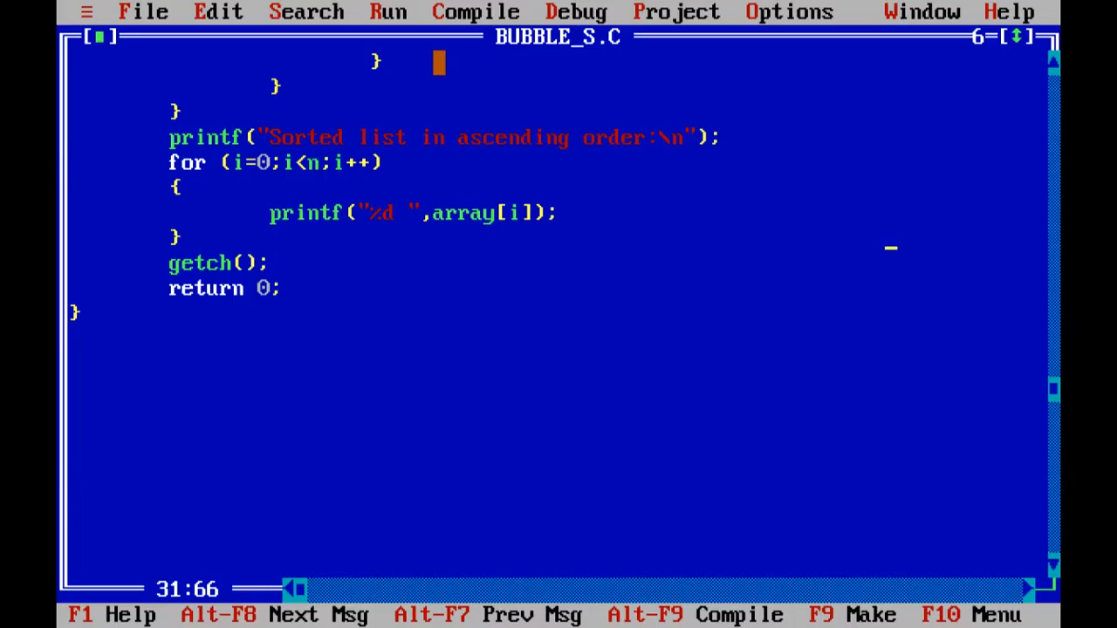
Open INSERTIO.C from the file list in its own editor window
left_click(144, 11)
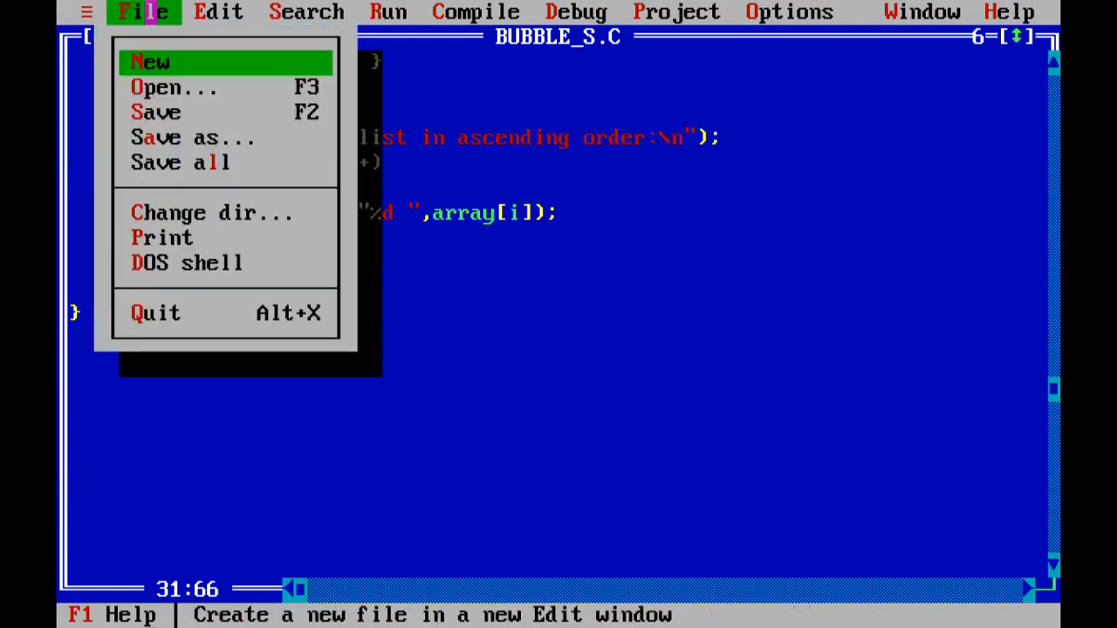
left_click(161, 87)
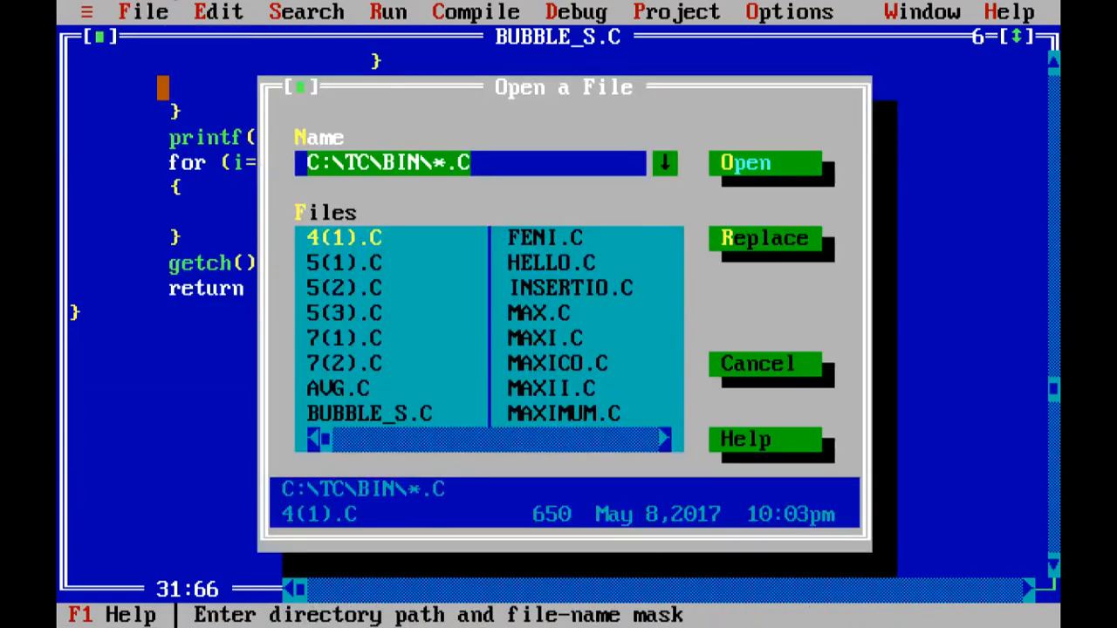
left_click(569, 287)
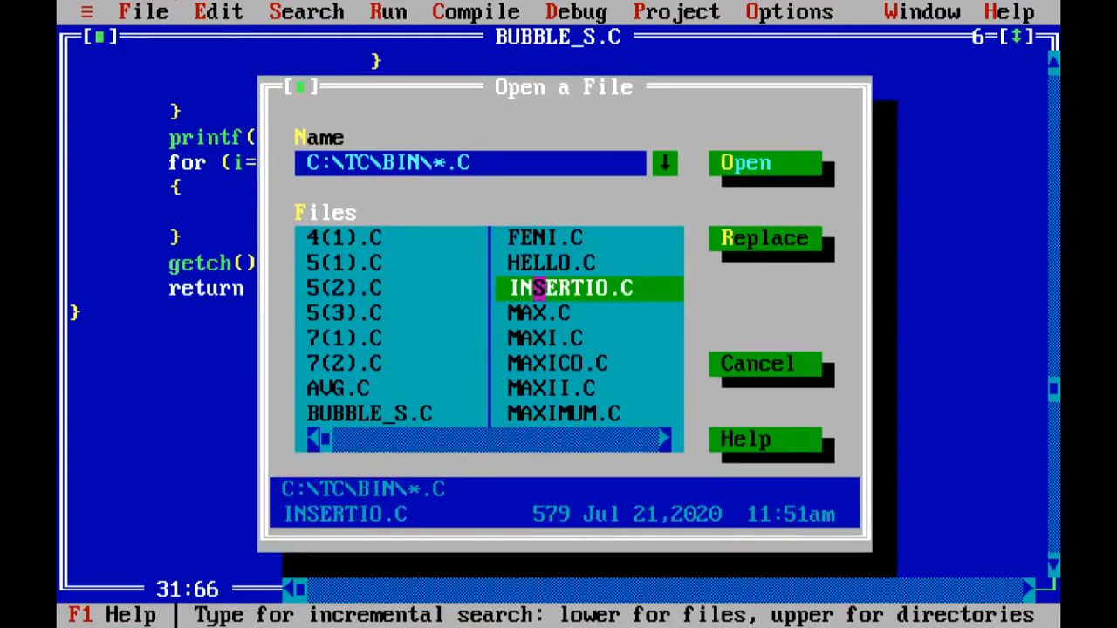
left_click(766, 164)
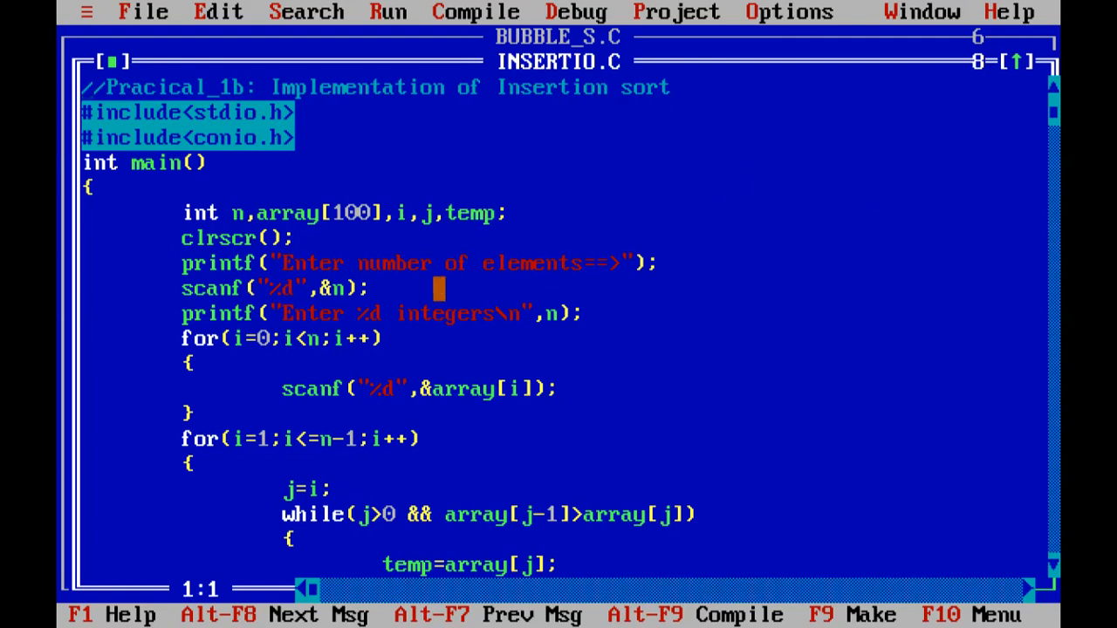
Scroll through INSERTIO.C to its end, reading the insertion sort and print loops
left_click(370, 339)
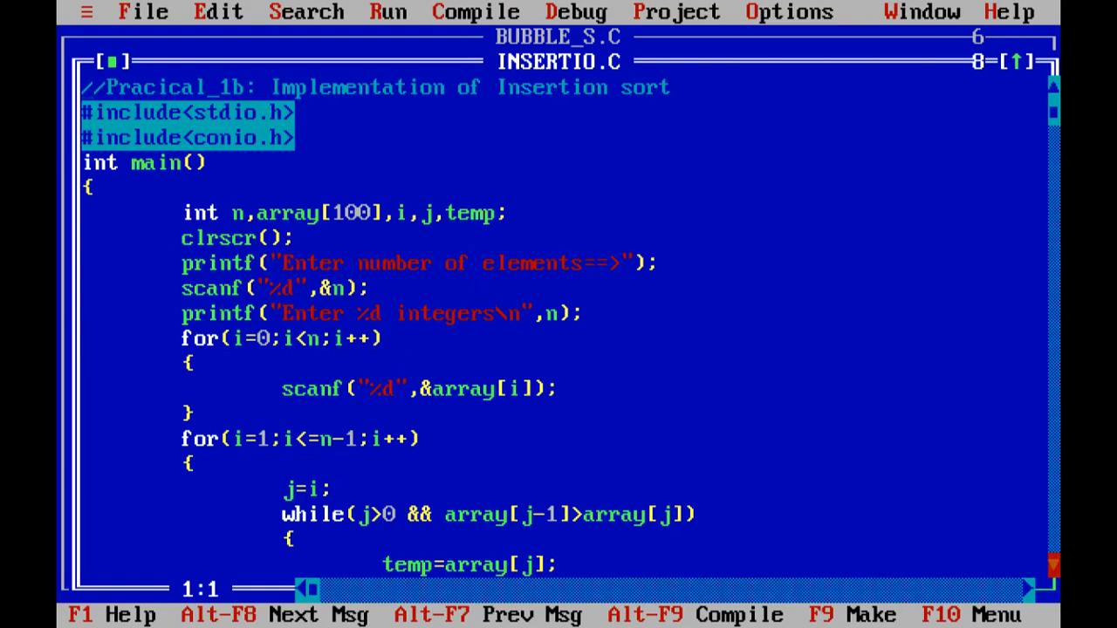
scroll("down", 3)
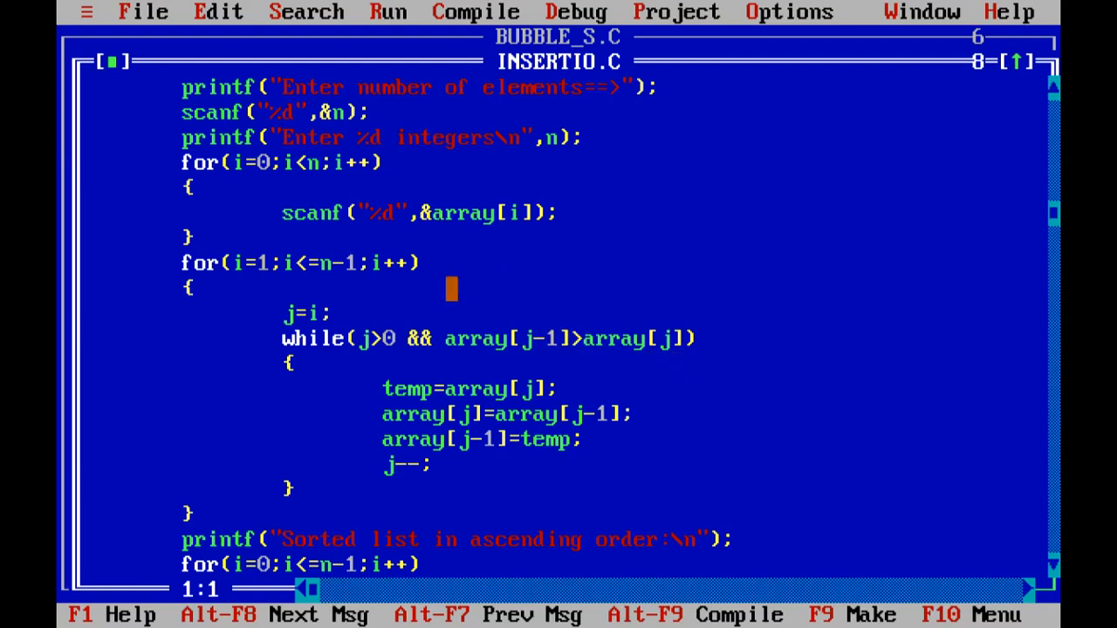
left_click(436, 440)
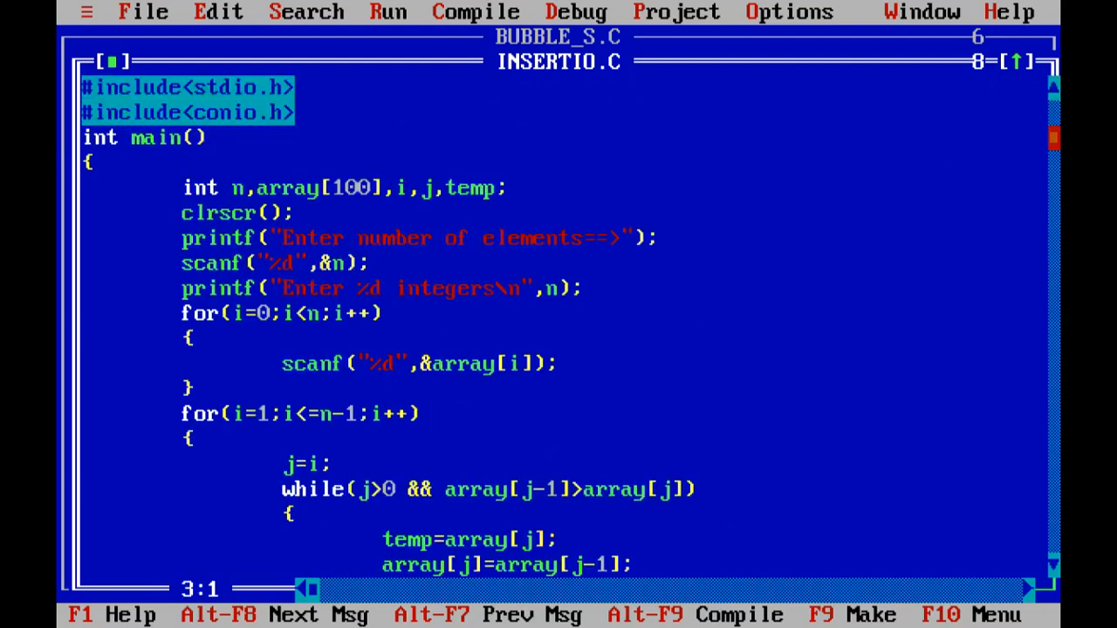
scroll("down", 3)
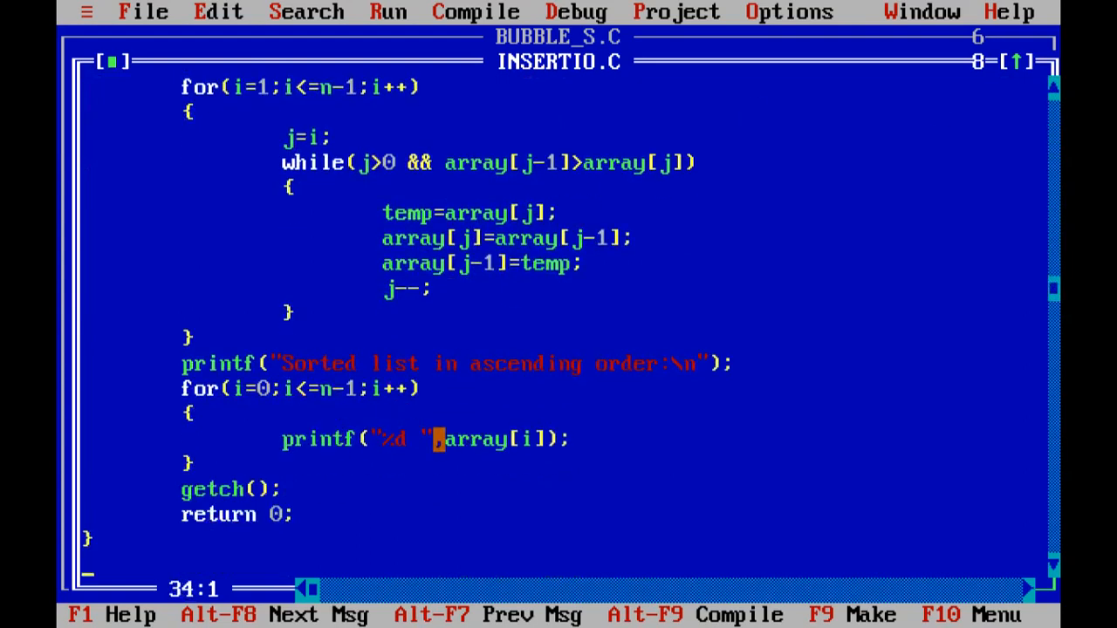
Compile INSERTIO.C successfully
left_click(474, 11)
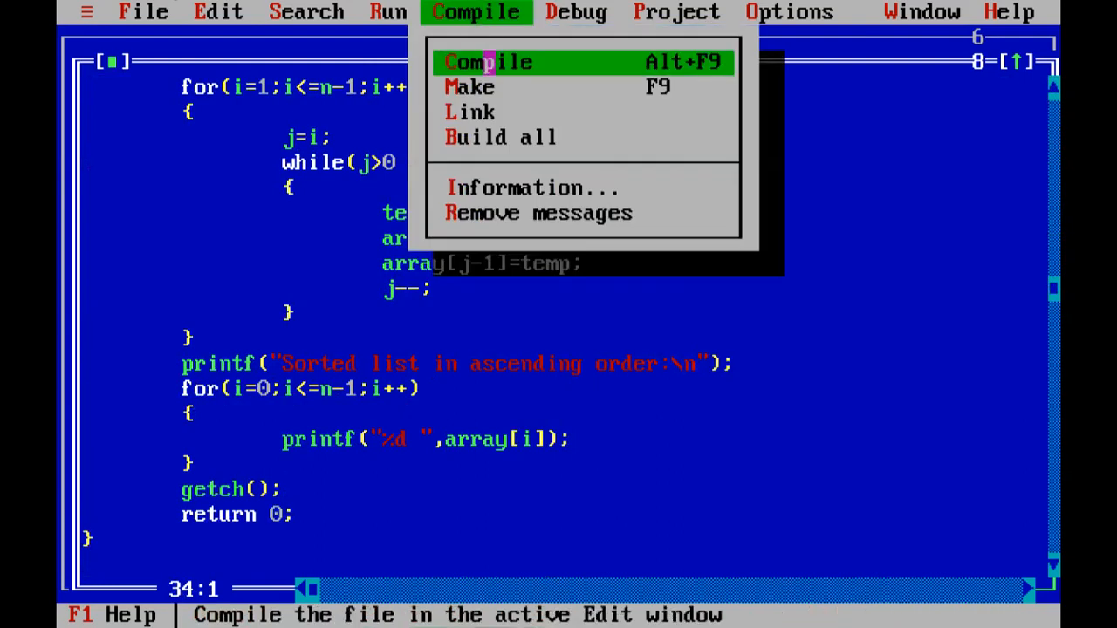
left_click(489, 61)
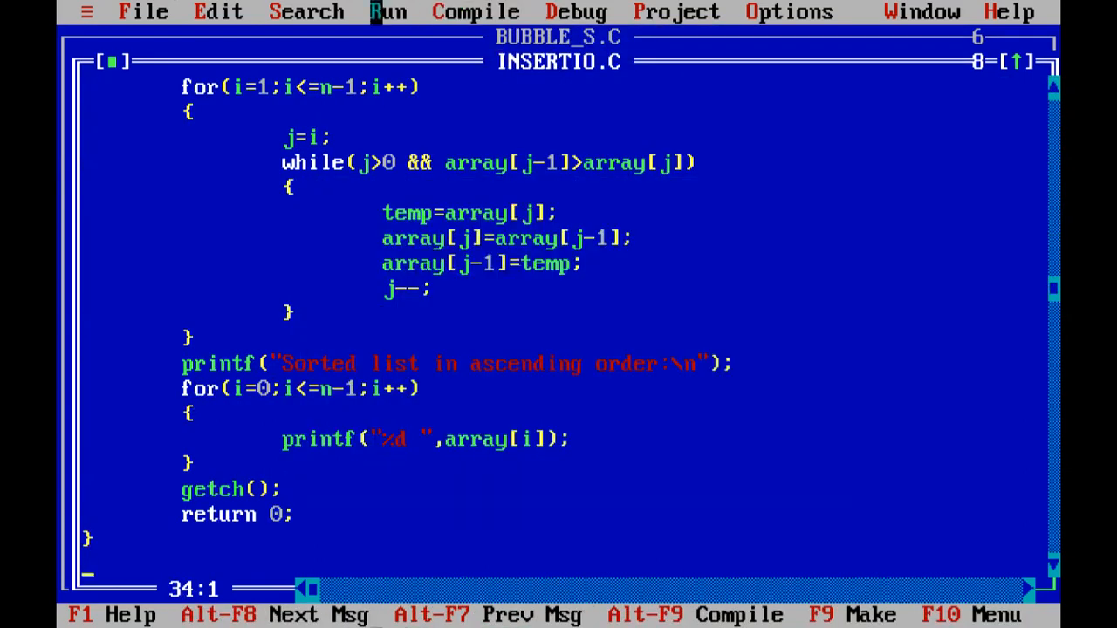
left_click(387, 10)
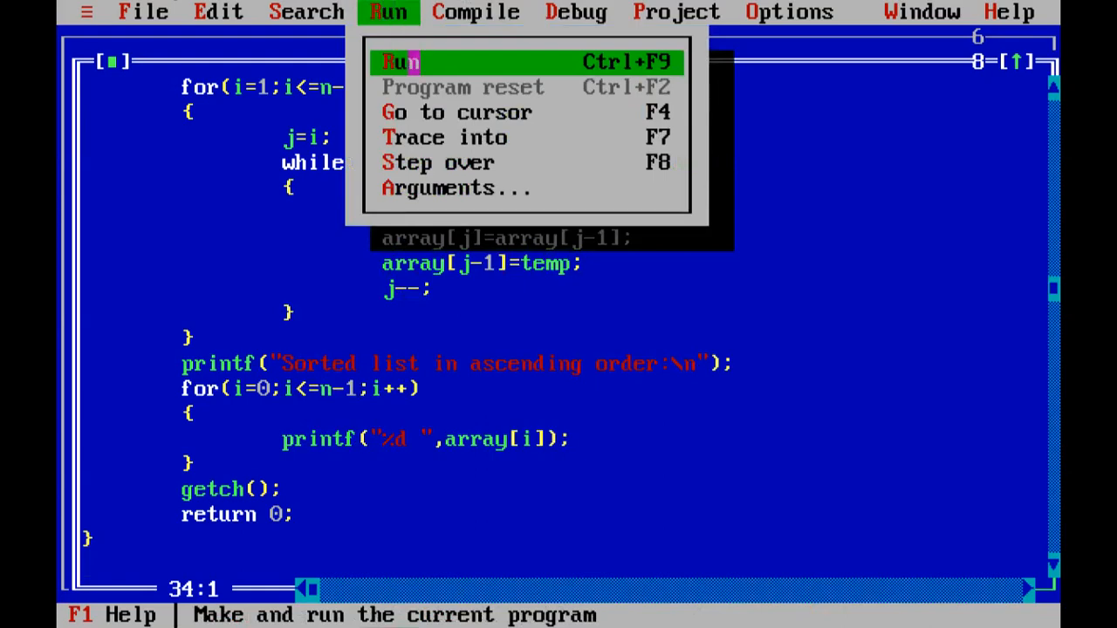
Run the insertion sort program with a count of 5 and integers 12, 24, 53, 34 and 2
left_click(402, 62)
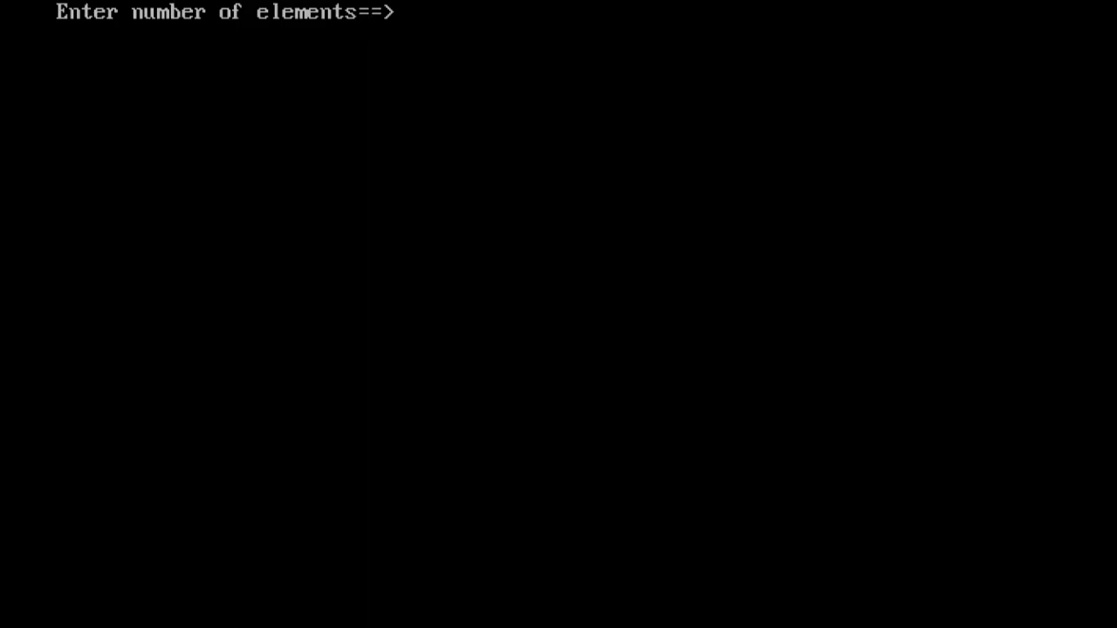
type("5")
type("1")
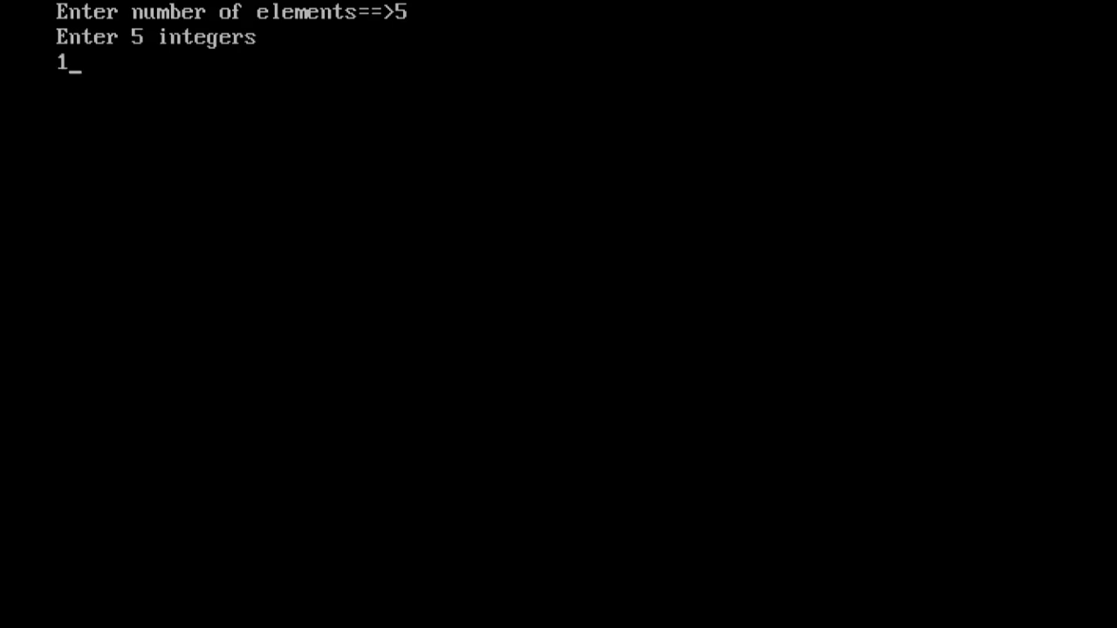
type("2 24 5")
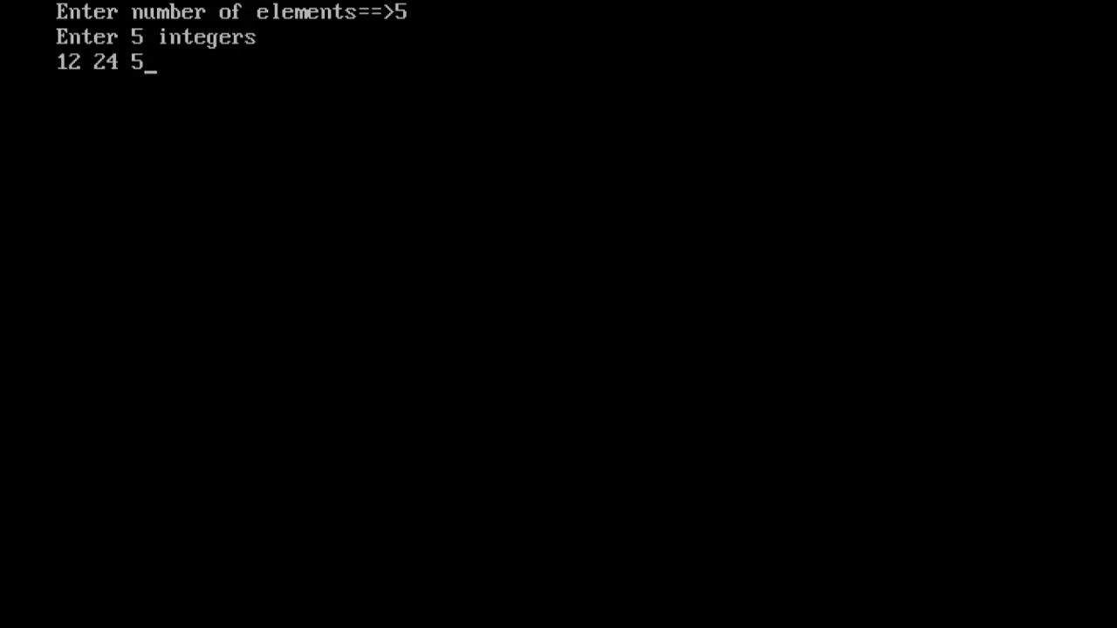
type("3 3")
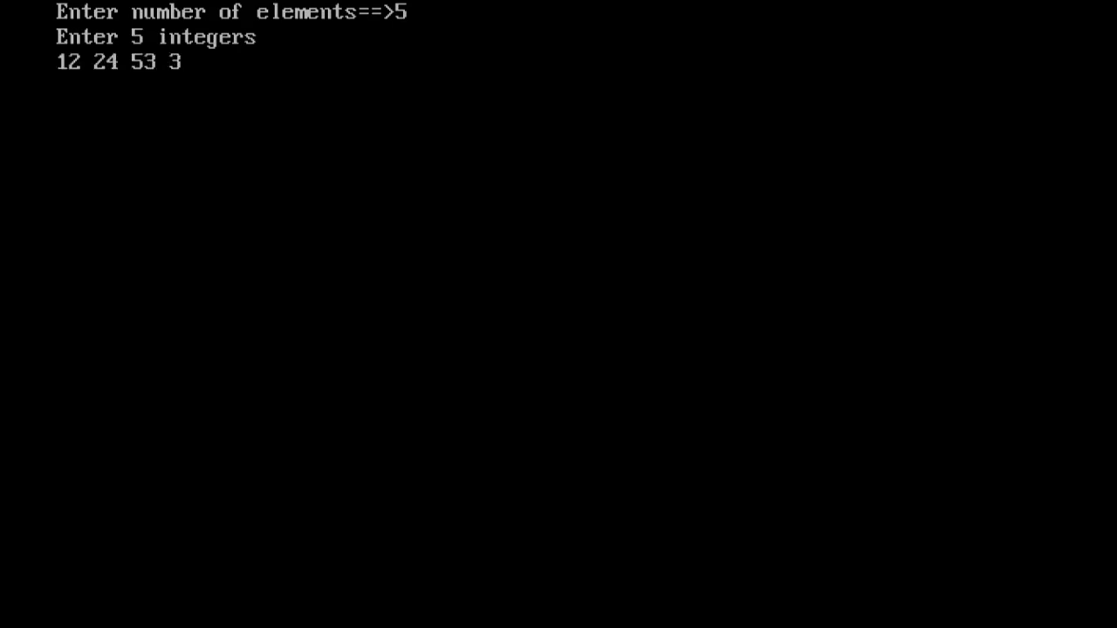
type("4 2")
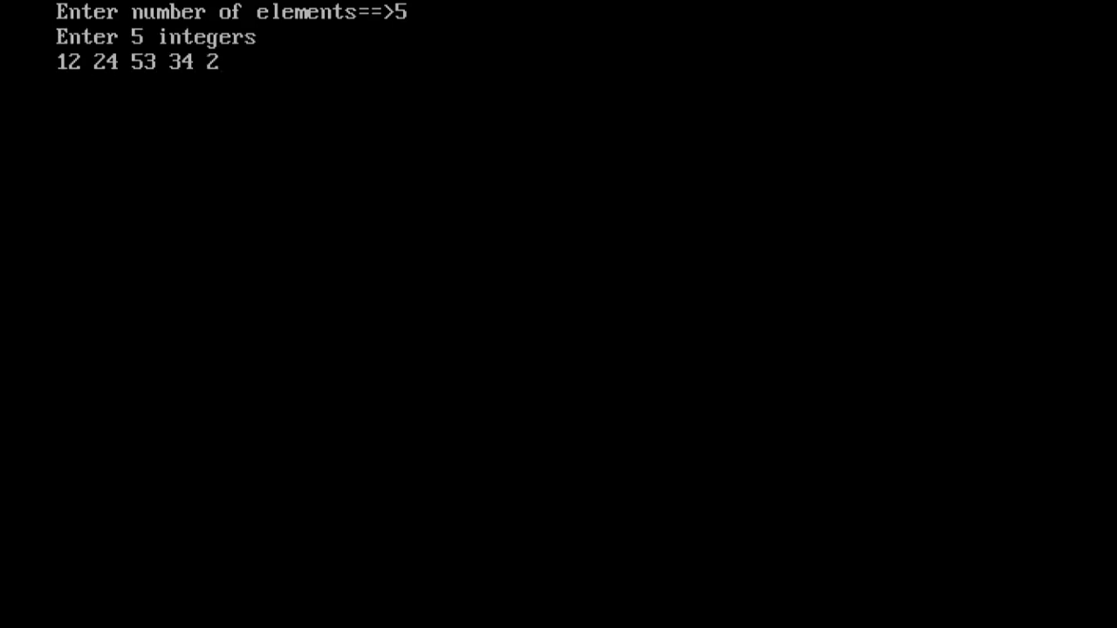